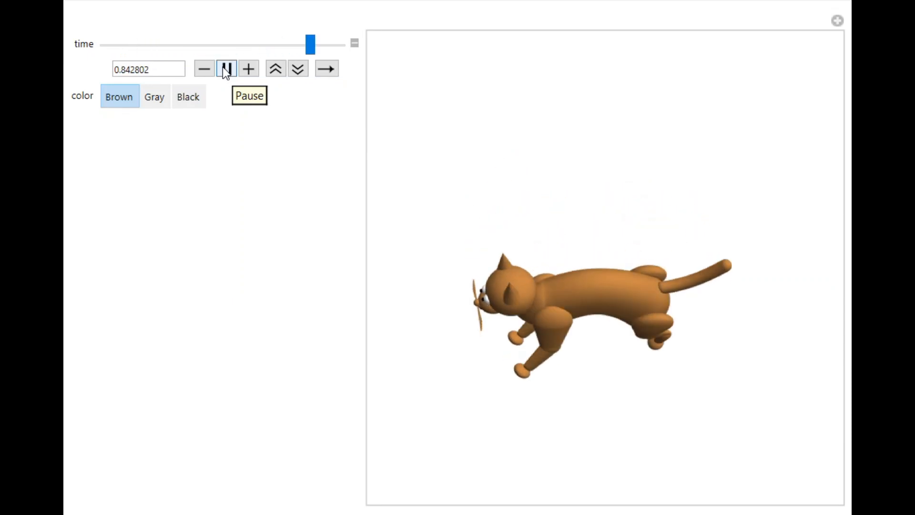
pyautogui.moveTo(310, 44); pyautogui.dragTo(166, 44)
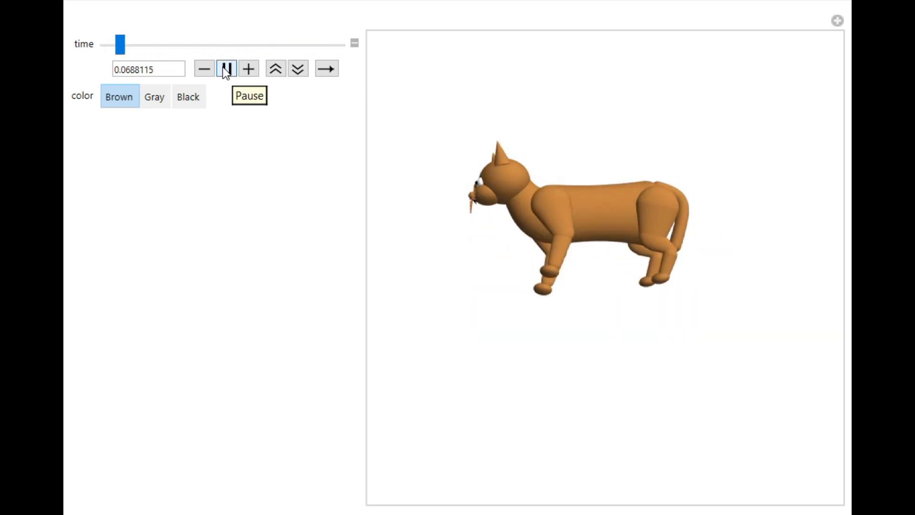
pyautogui.moveTo(120, 44); pyautogui.dragTo(216, 44)
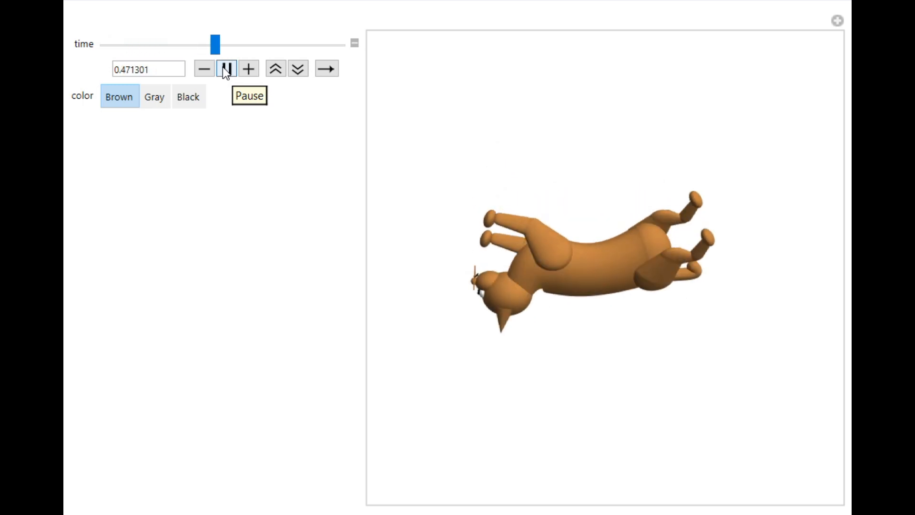
pyautogui.moveTo(216, 43); pyautogui.dragTo(310, 44)
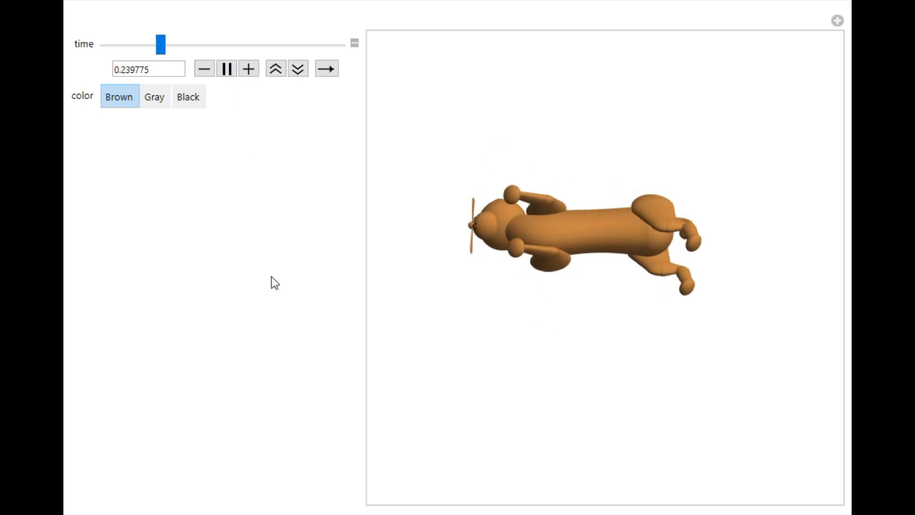
pyautogui.moveTo(161, 44); pyautogui.dragTo(260, 44)
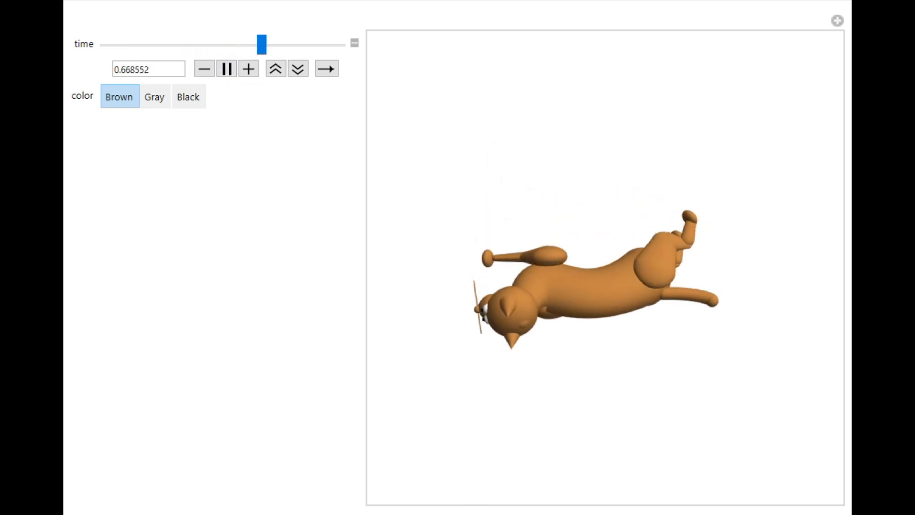
pyautogui.click(227, 68)
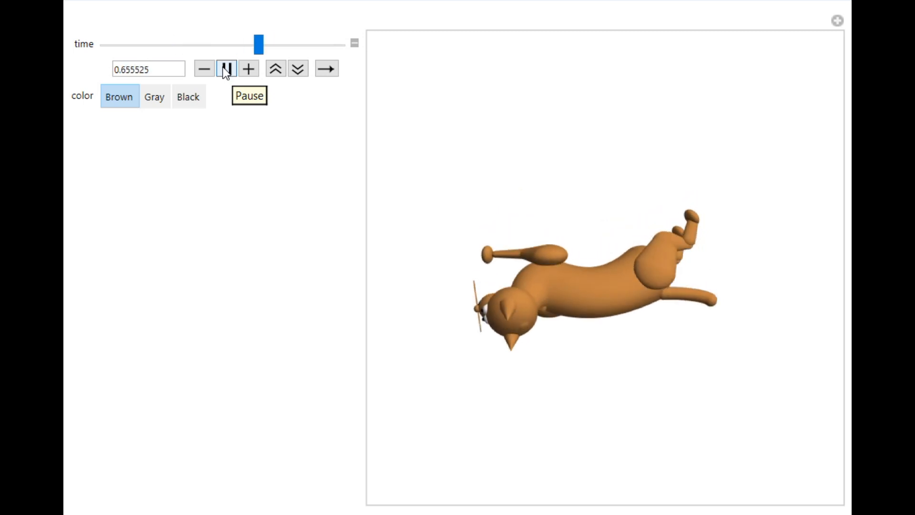
pyautogui.moveTo(260, 44); pyautogui.dragTo(123, 43)
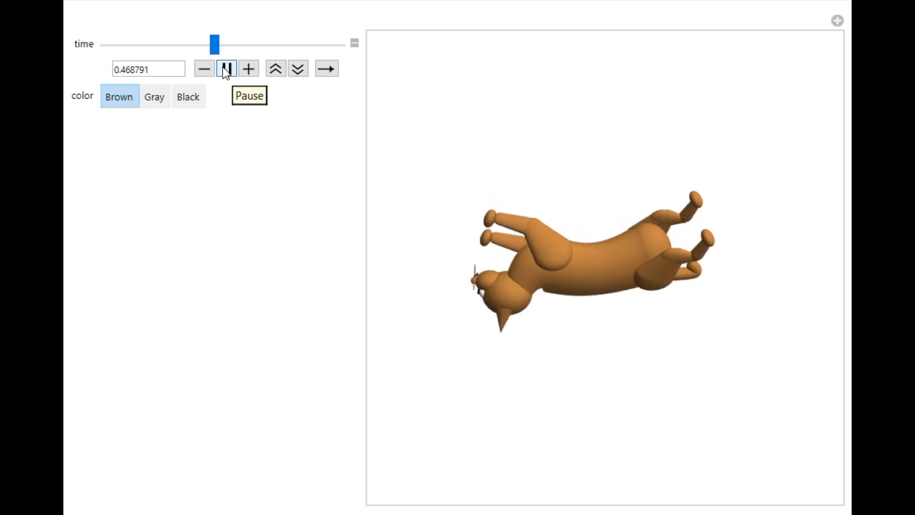
pyautogui.moveTo(216, 43); pyautogui.dragTo(308, 43)
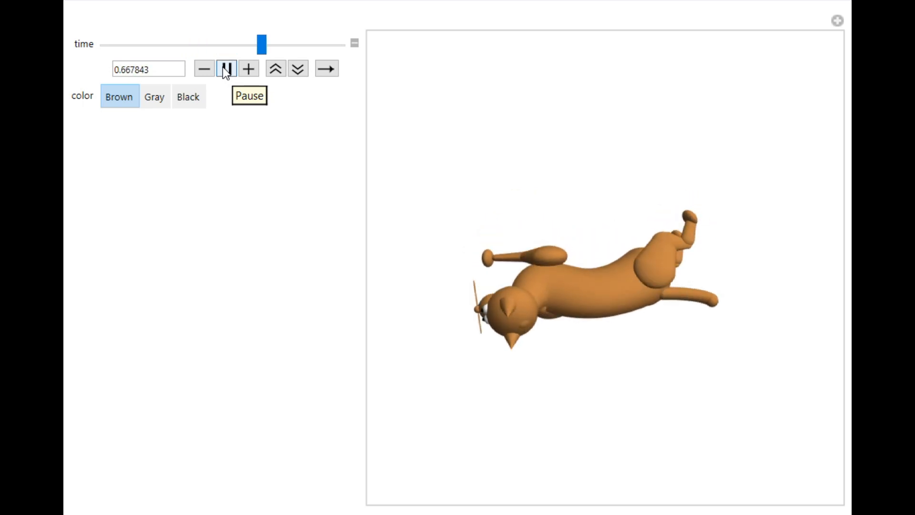
pyautogui.moveTo(261, 44); pyautogui.dragTo(123, 44)
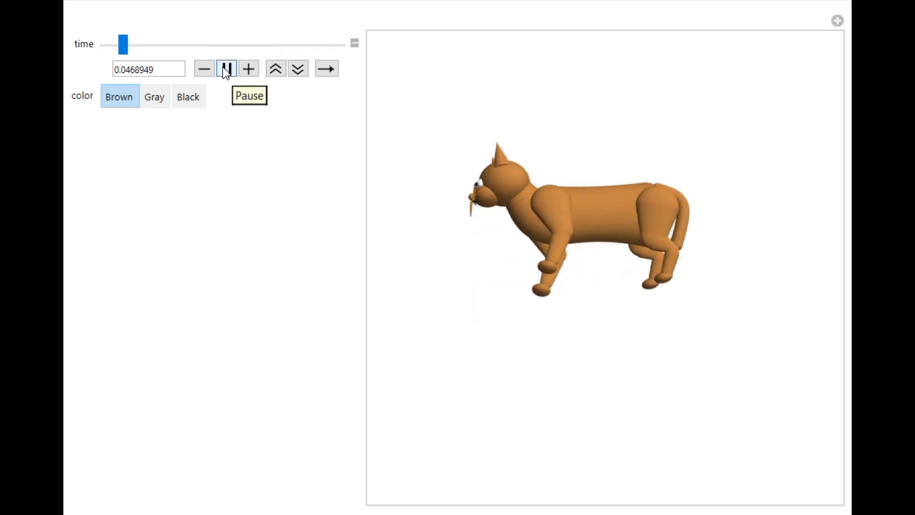
pyautogui.click(227, 68)
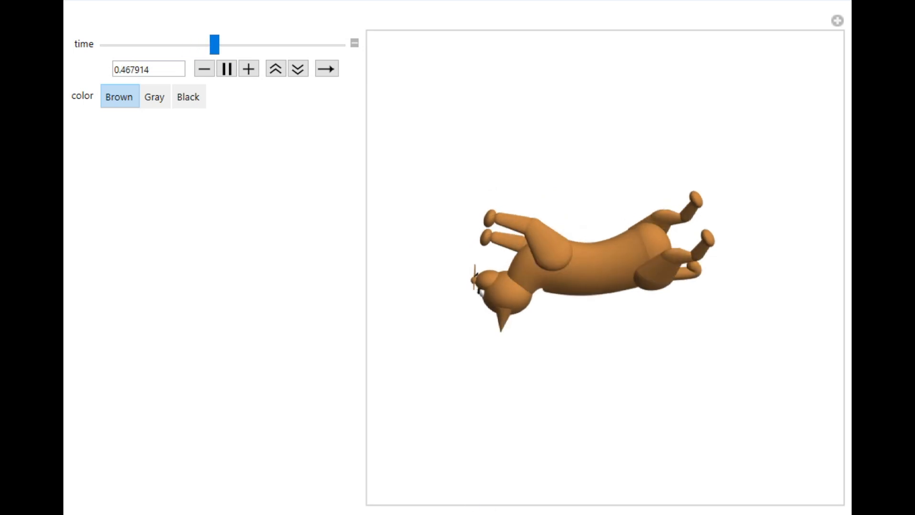
pyautogui.moveTo(216, 43); pyautogui.dragTo(305, 43)
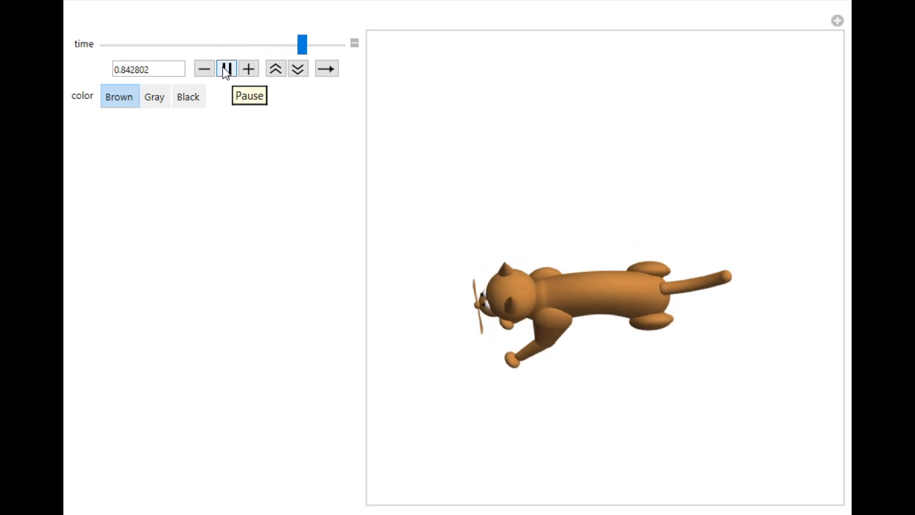
pyautogui.moveTo(301, 44); pyautogui.dragTo(166, 44)
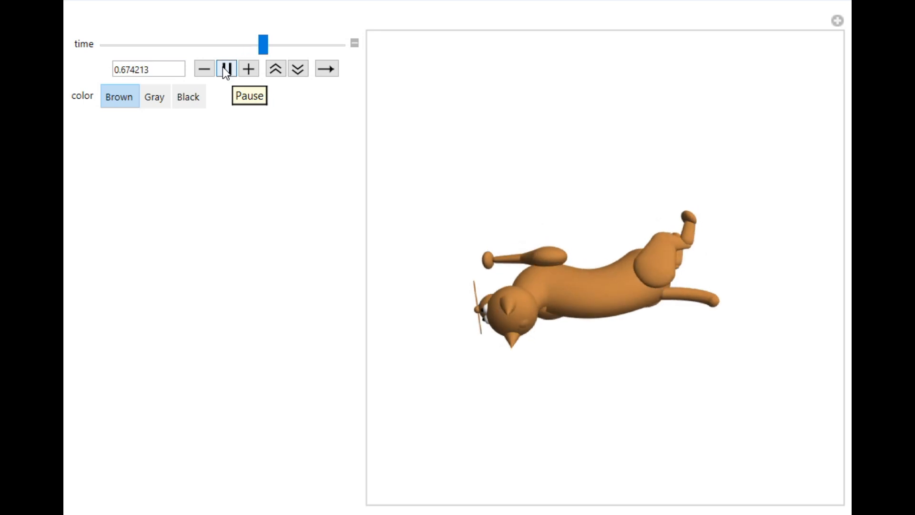
pyautogui.moveTo(262, 44); pyautogui.dragTo(120, 43)
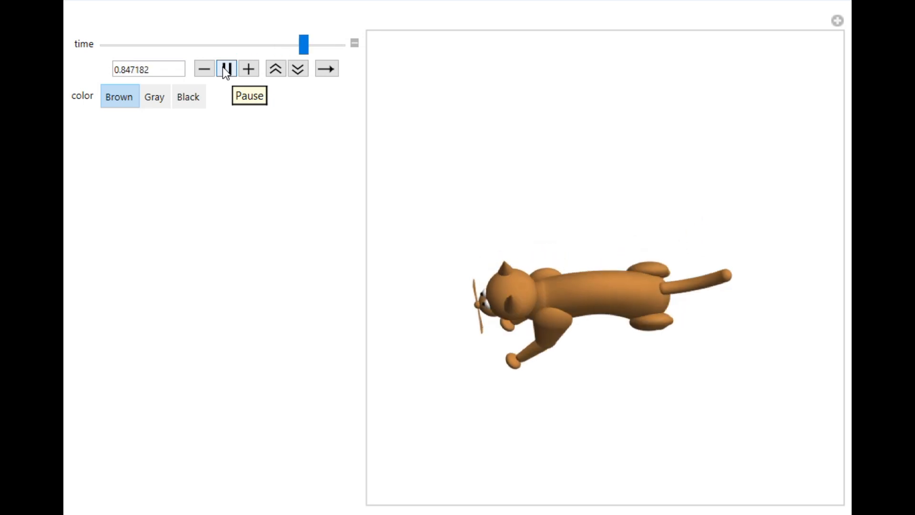
pyautogui.click(226, 68)
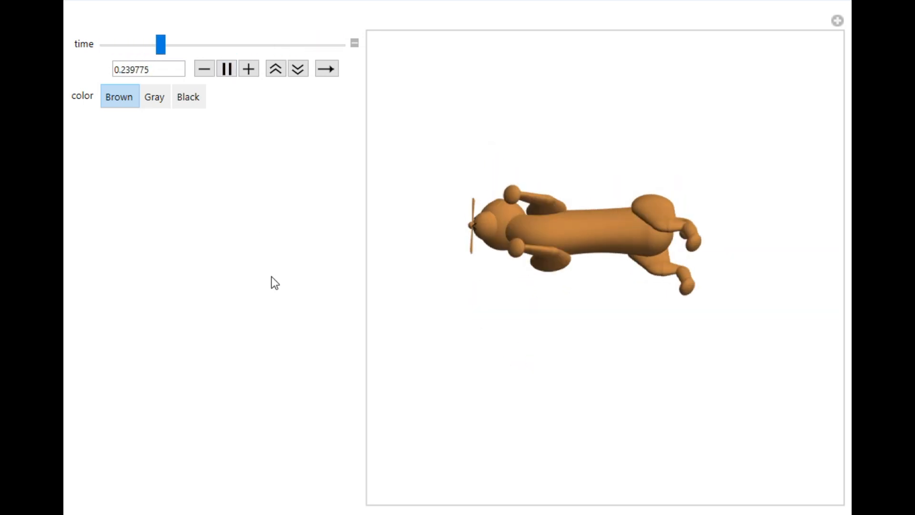
pyautogui.moveTo(162, 44); pyautogui.dragTo(260, 44)
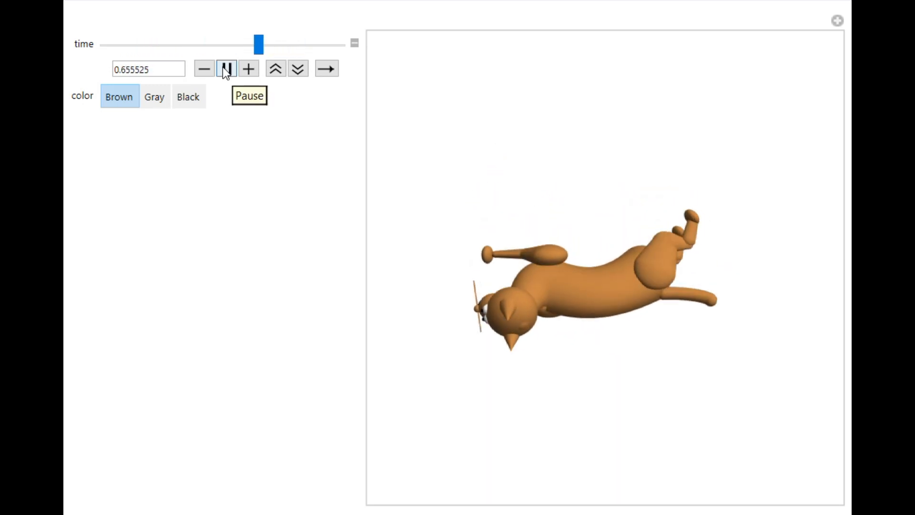
pyautogui.moveTo(260, 43); pyautogui.dragTo(114, 44)
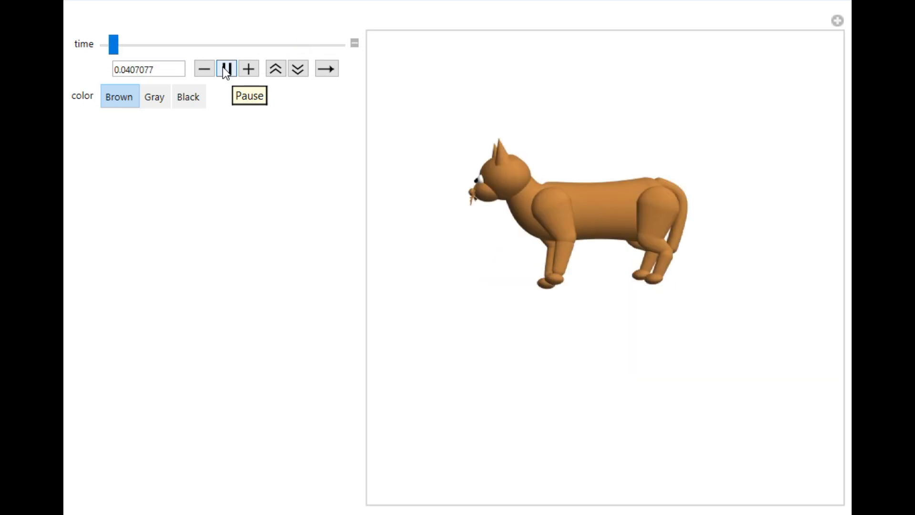
pyautogui.moveTo(114, 44); pyautogui.dragTo(216, 44)
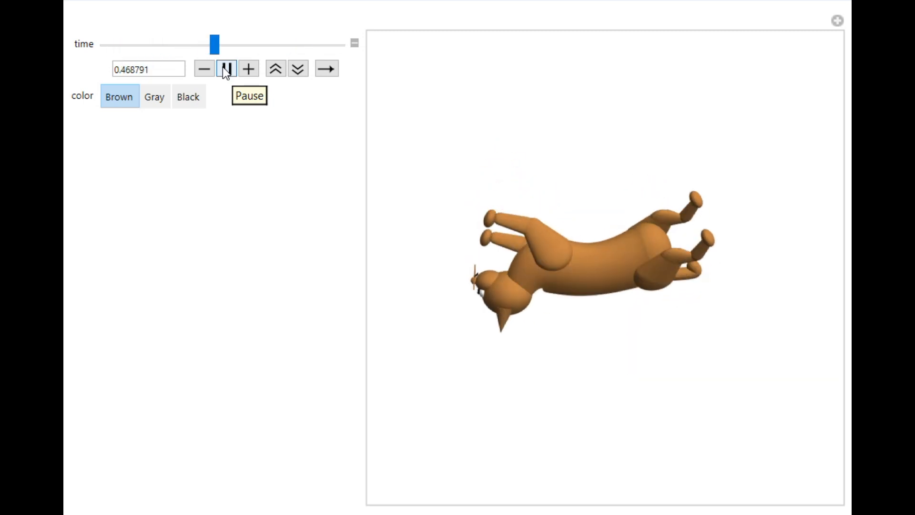
pyautogui.moveTo(215, 44); pyautogui.dragTo(307, 44)
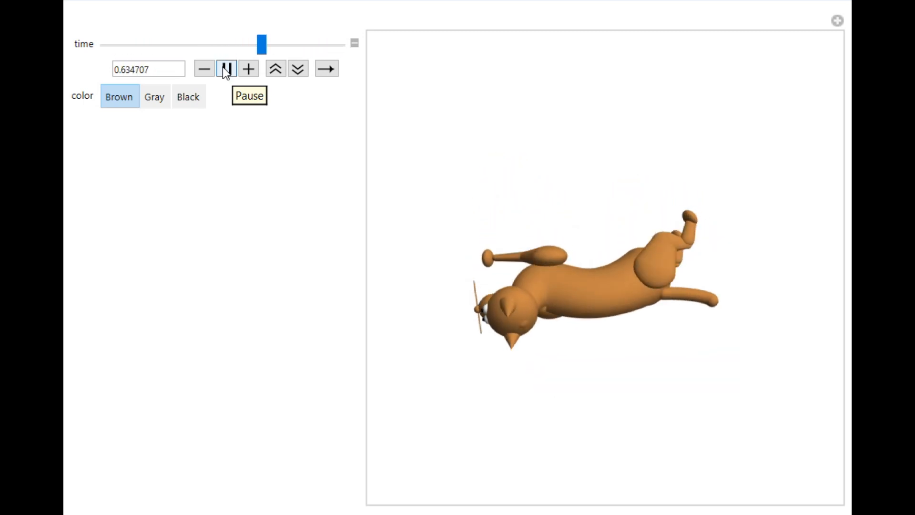
pyautogui.moveTo(260, 44); pyautogui.dragTo(115, 44)
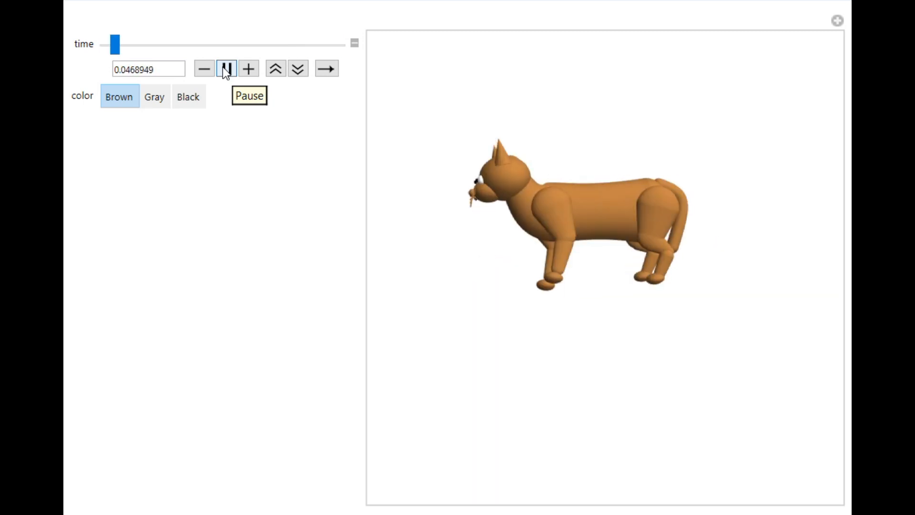
pyautogui.click(227, 68)
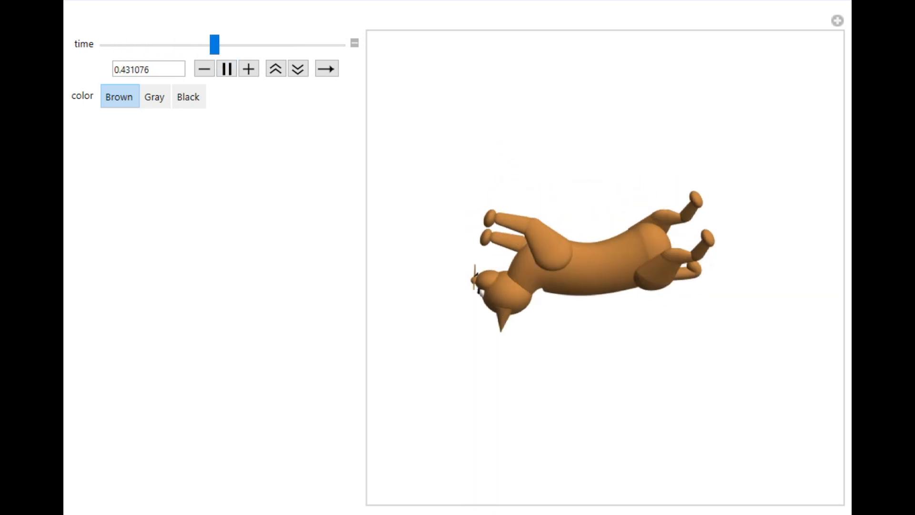
pyautogui.moveTo(215, 44); pyautogui.dragTo(299, 43)
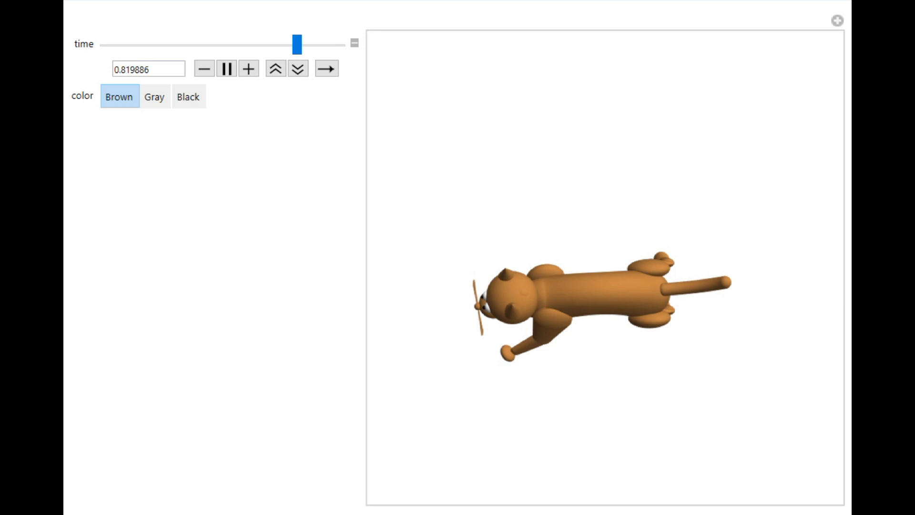
pyautogui.click(227, 68)
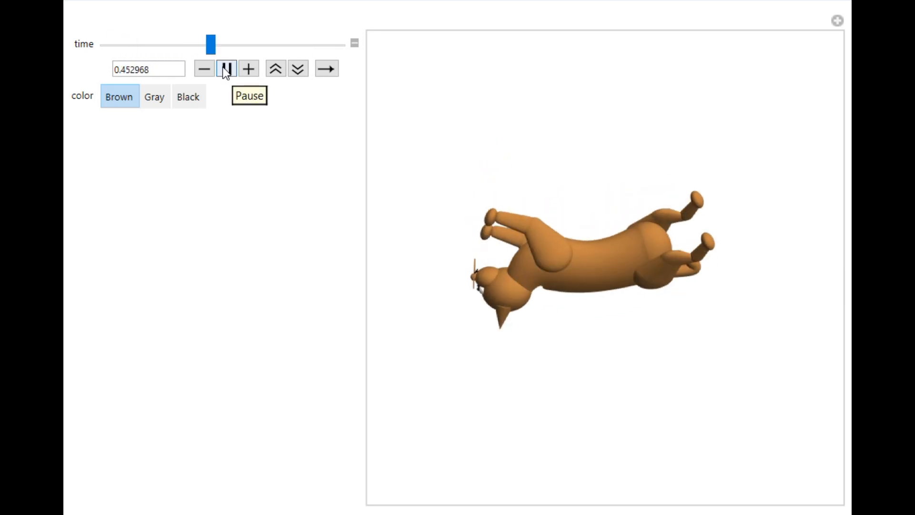
pyautogui.moveTo(210, 43); pyautogui.dragTo(301, 44)
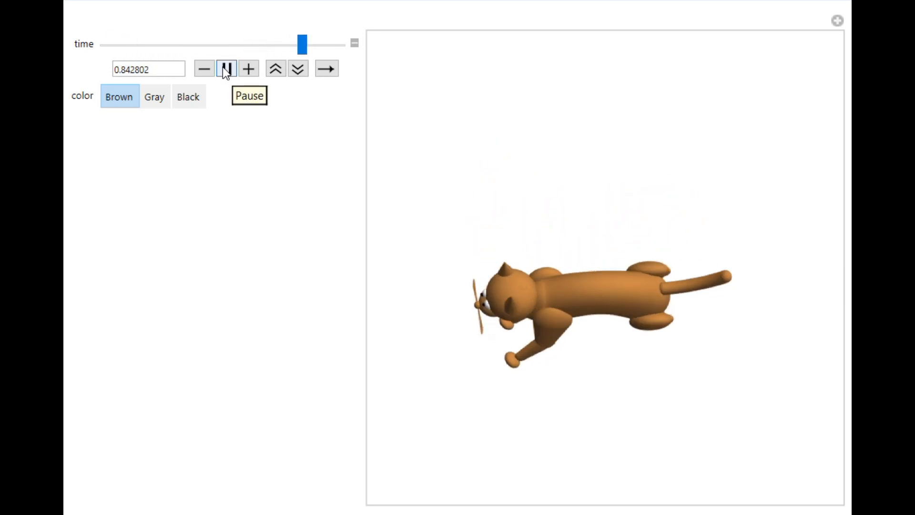
pyautogui.moveTo(302, 44); pyautogui.dragTo(165, 44)
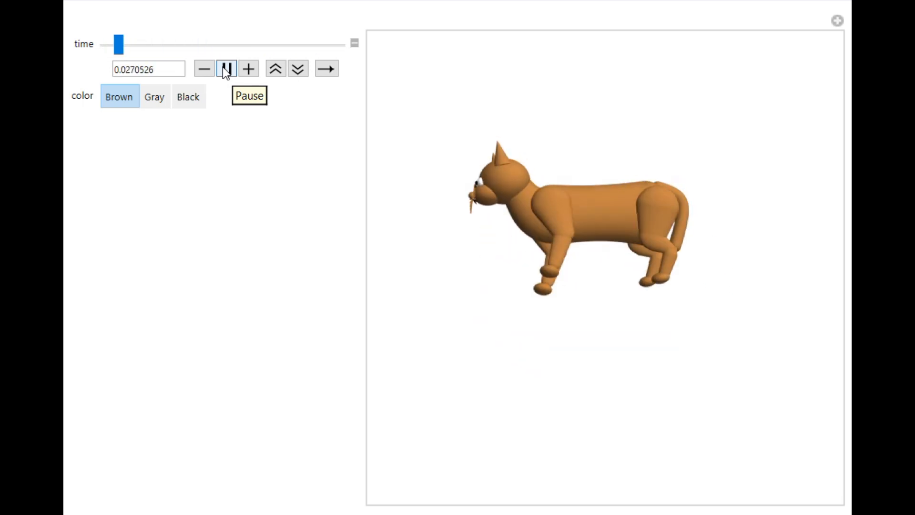
pyautogui.moveTo(120, 44); pyautogui.dragTo(205, 44)
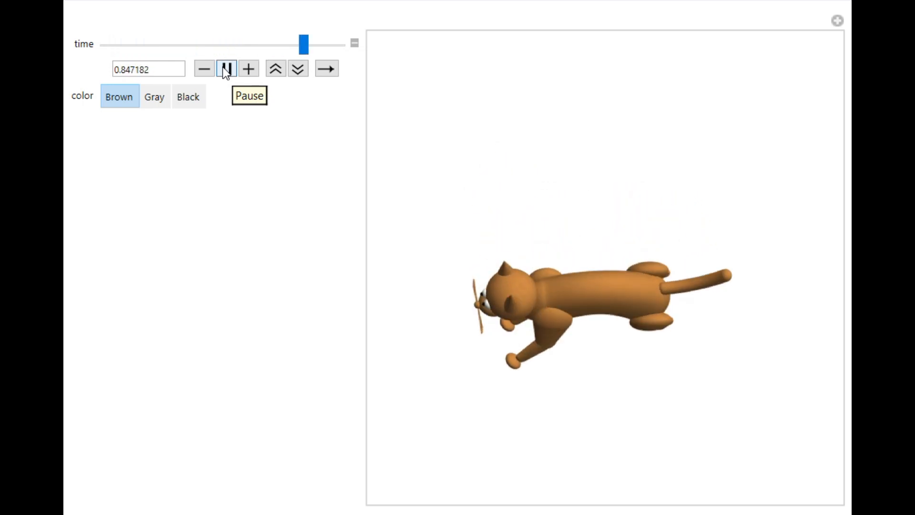
pyautogui.click(226, 68)
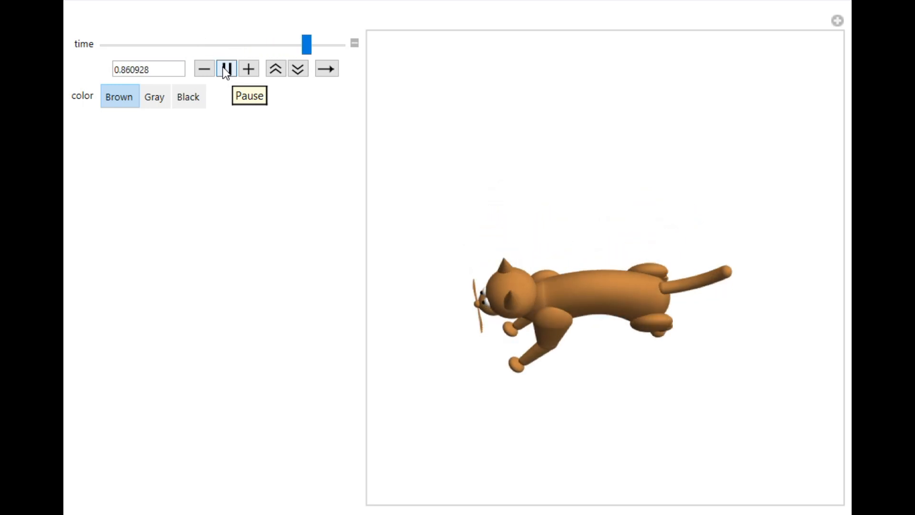
pyautogui.moveTo(308, 44); pyautogui.dragTo(162, 44)
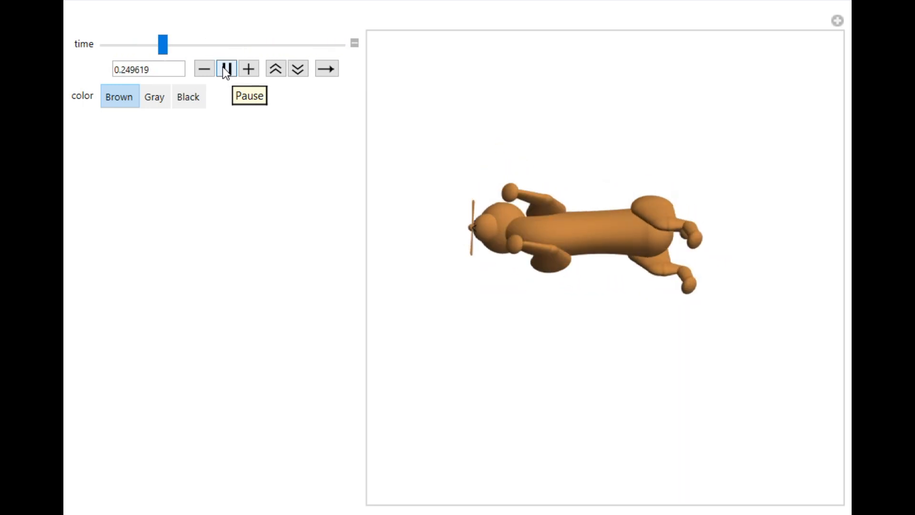
pyautogui.moveTo(163, 44); pyautogui.dragTo(253, 44)
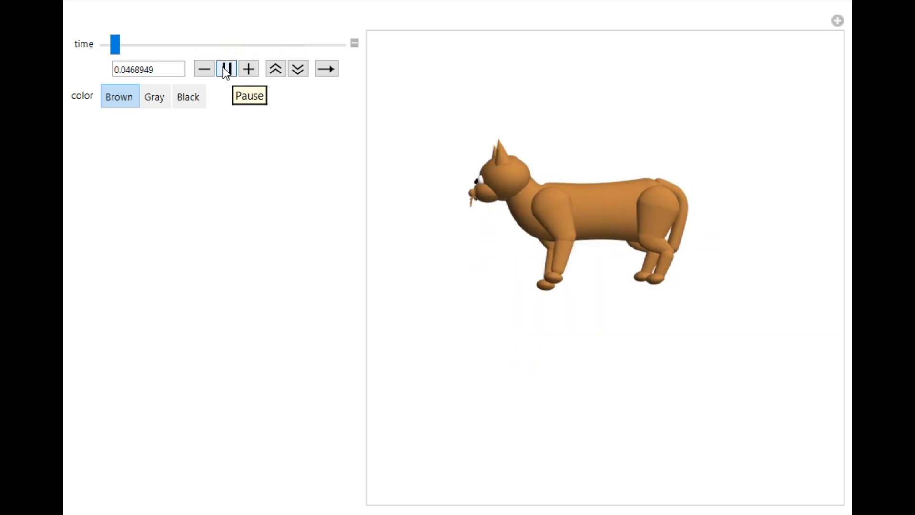
pyautogui.click(227, 68)
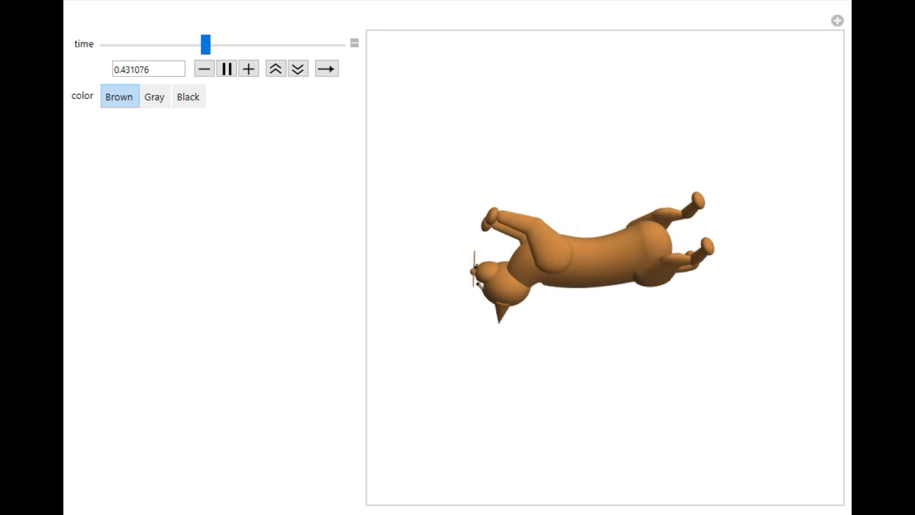
pyautogui.moveTo(205, 44); pyautogui.dragTo(298, 44)
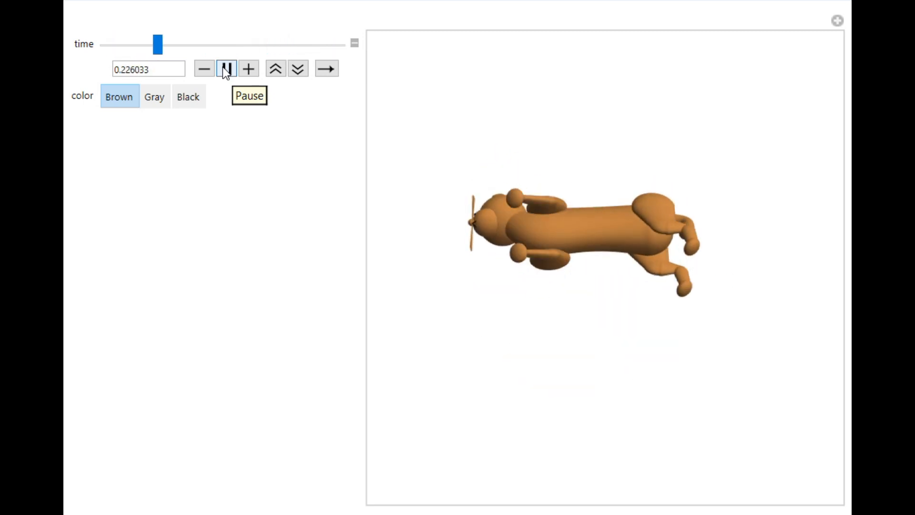
pyautogui.moveTo(156, 44); pyautogui.dragTo(253, 44)
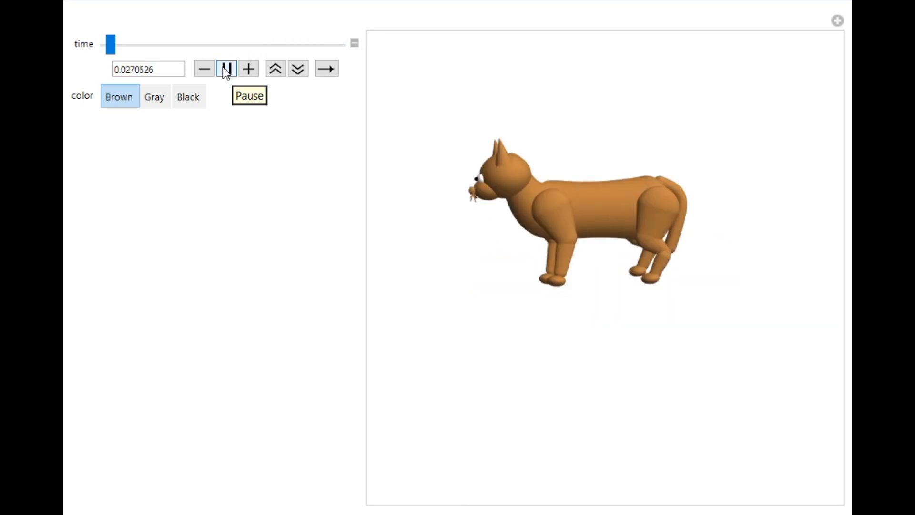
pyautogui.moveTo(111, 44); pyautogui.dragTo(204, 44)
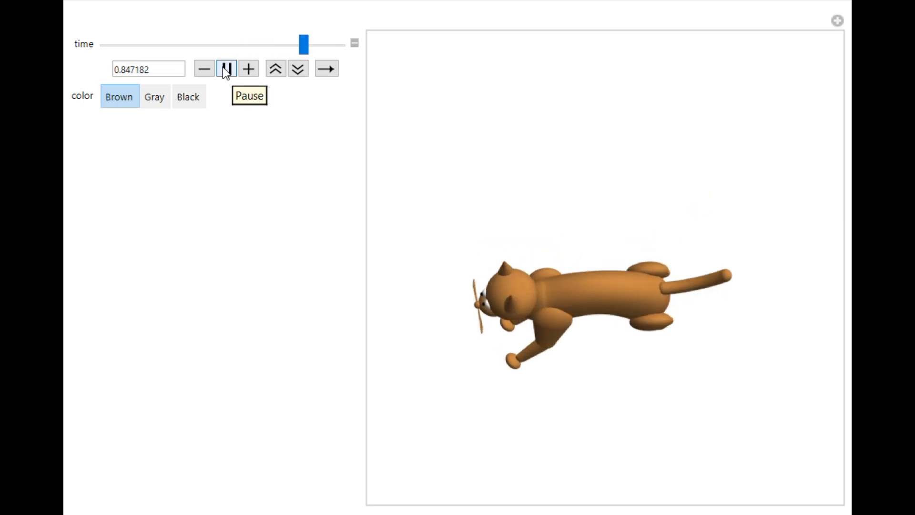
pyautogui.click(226, 68)
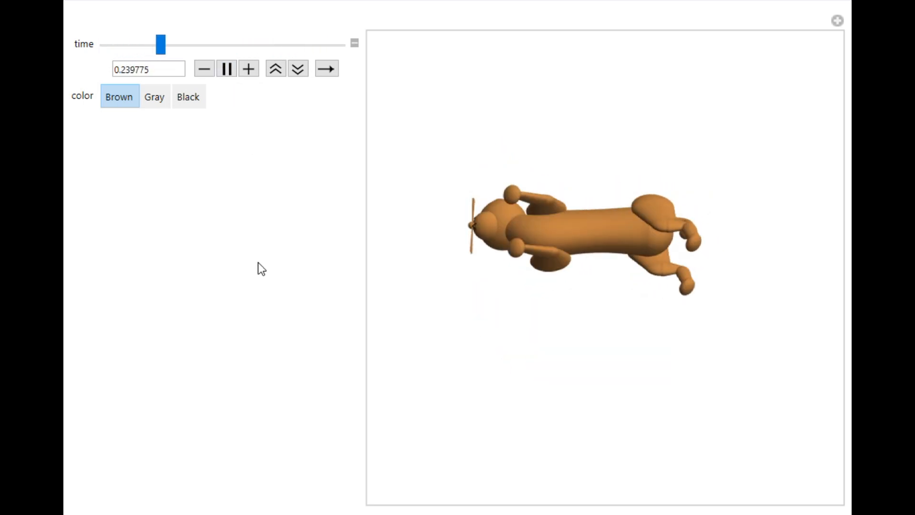
pyautogui.moveTo(161, 44); pyautogui.dragTo(252, 43)
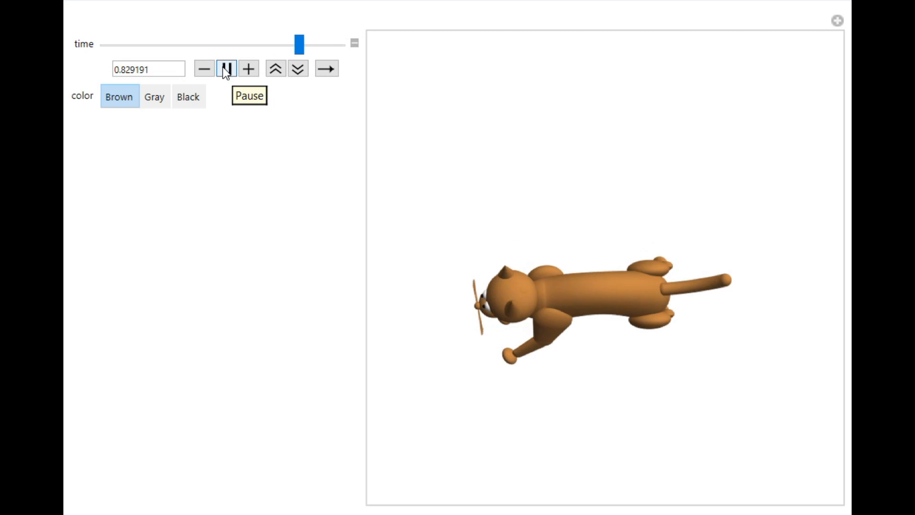
pyautogui.moveTo(300, 44); pyautogui.dragTo(162, 44)
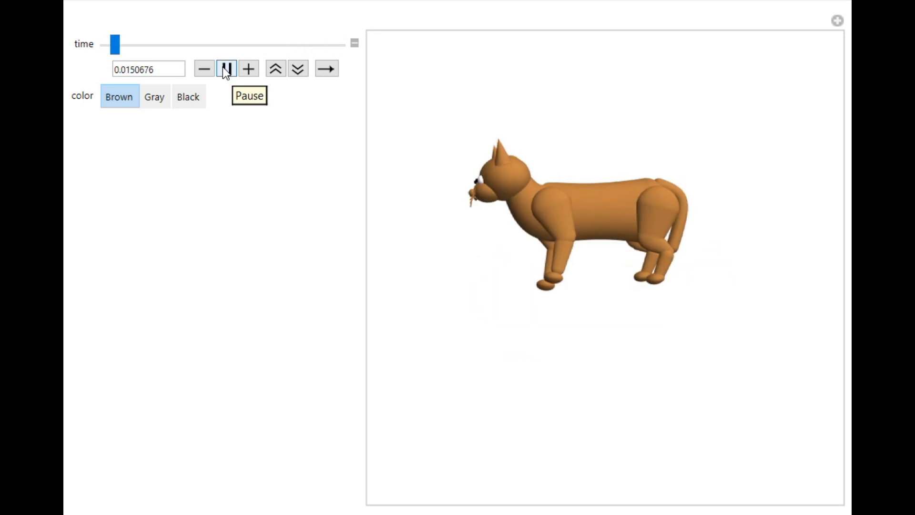
pyautogui.click(227, 68)
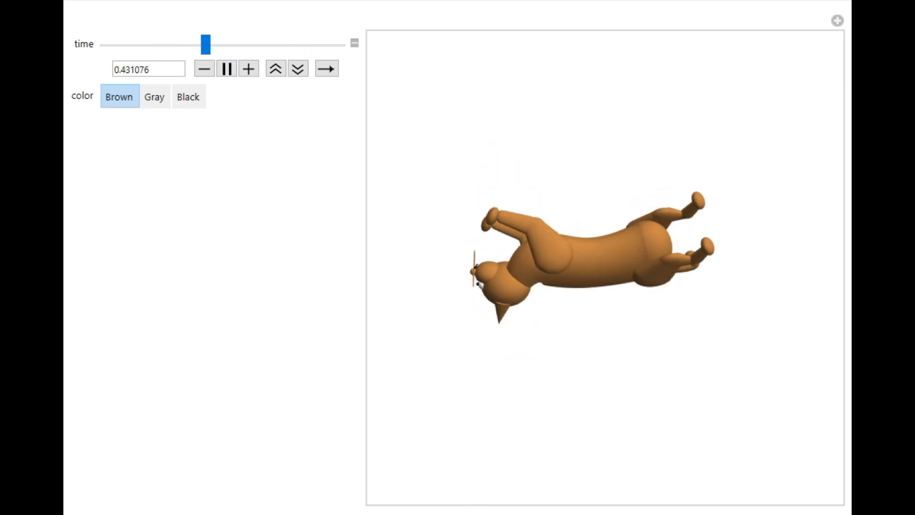